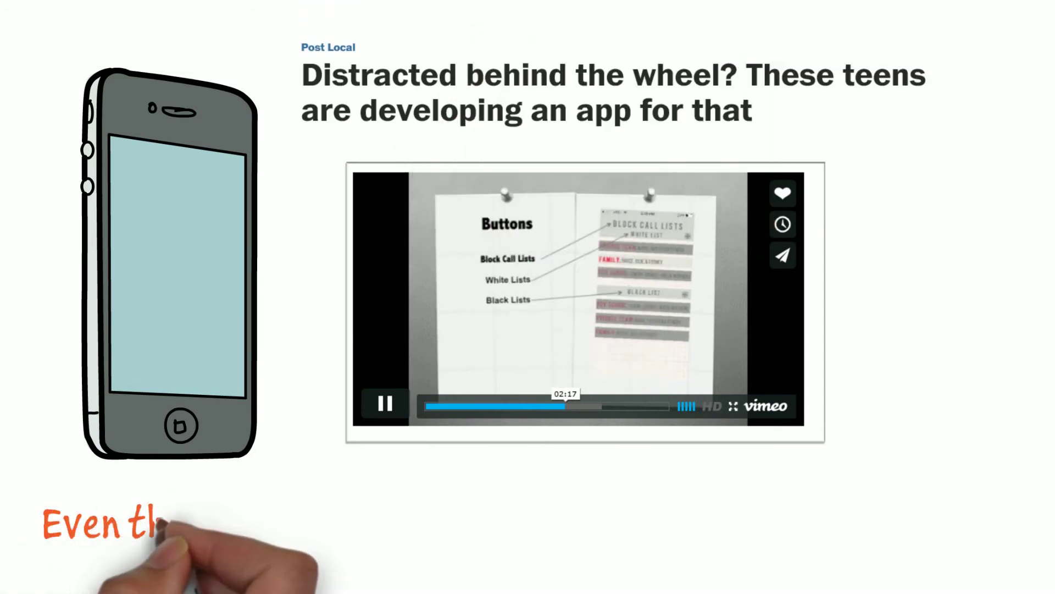
text(though, distracted driving)
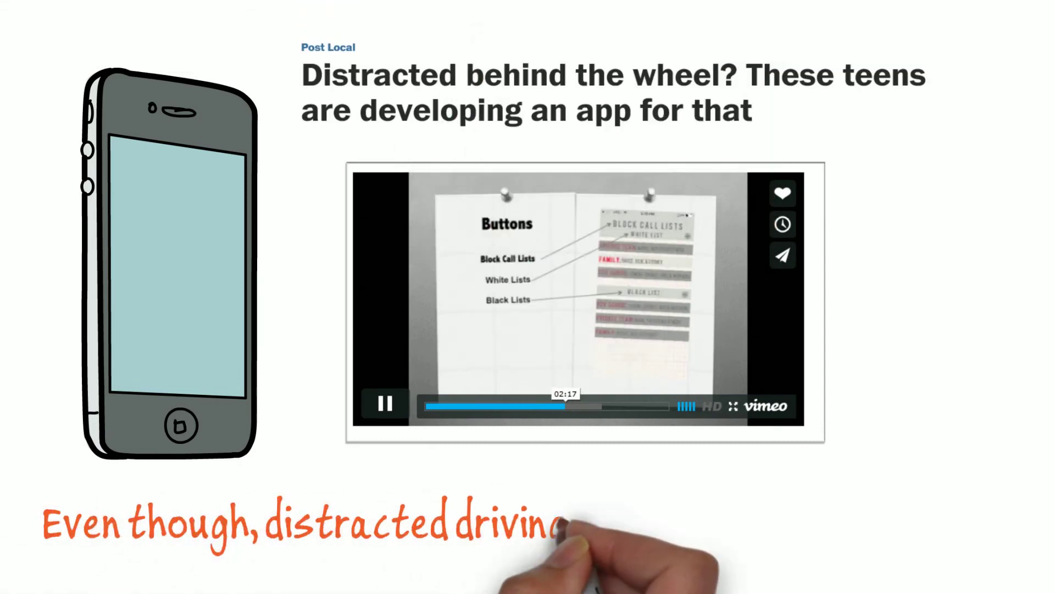
text(is not just a teen problem.)
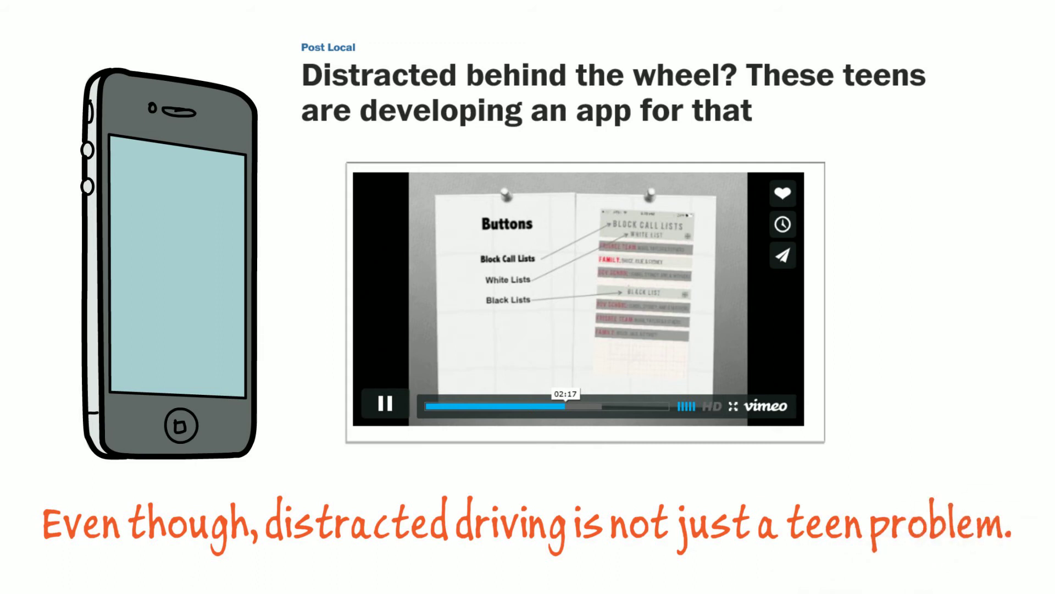